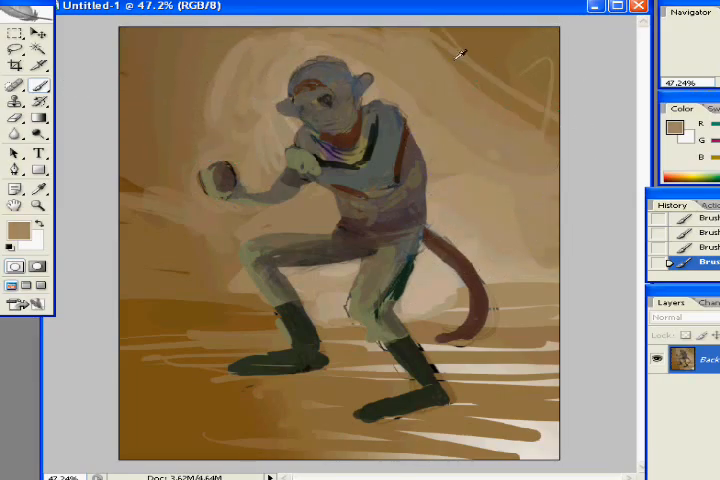
mouse_move(207, 275)
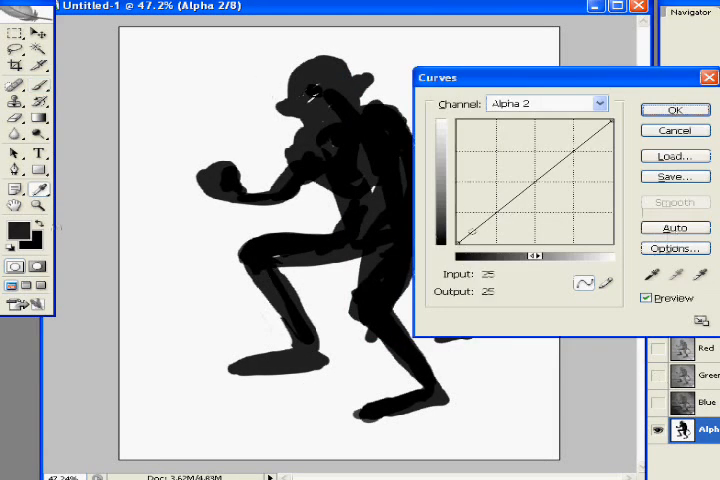
- Confirm the curve adjustment on the Alpha 2 silhouette mask channel
left_click(674, 109)
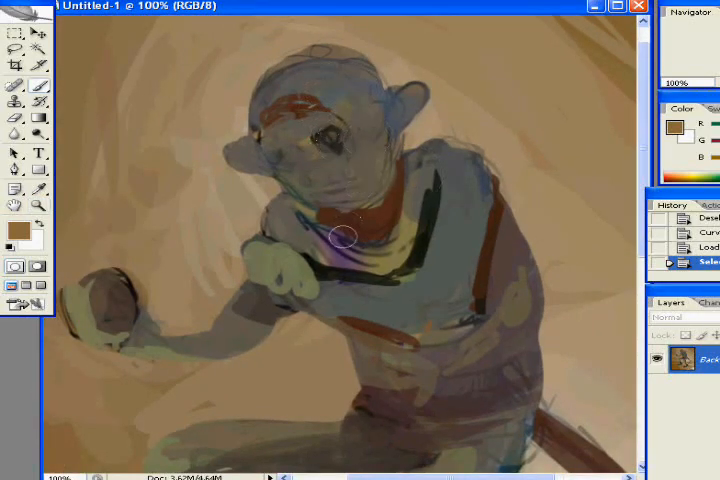
- Paint greenish skin, muzzle shading and eyes on the face, then switch to the Blur tool
left_click_drag(340, 237, 310, 148)
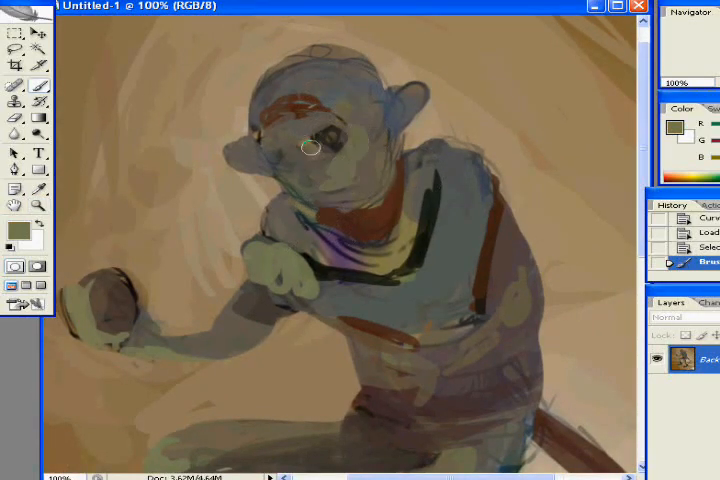
left_click_drag(310, 148, 293, 168)
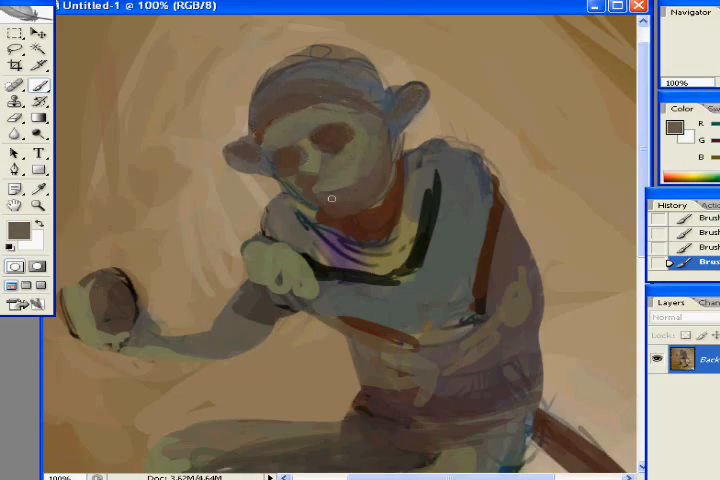
left_click_drag(332, 198, 374, 172)
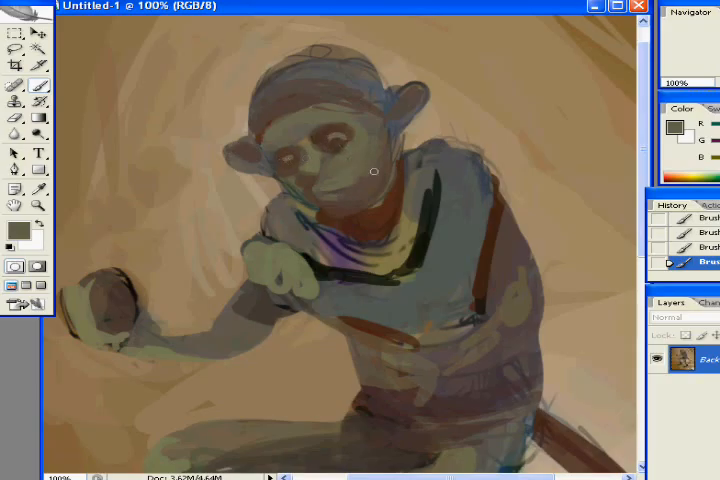
left_click(14, 132)
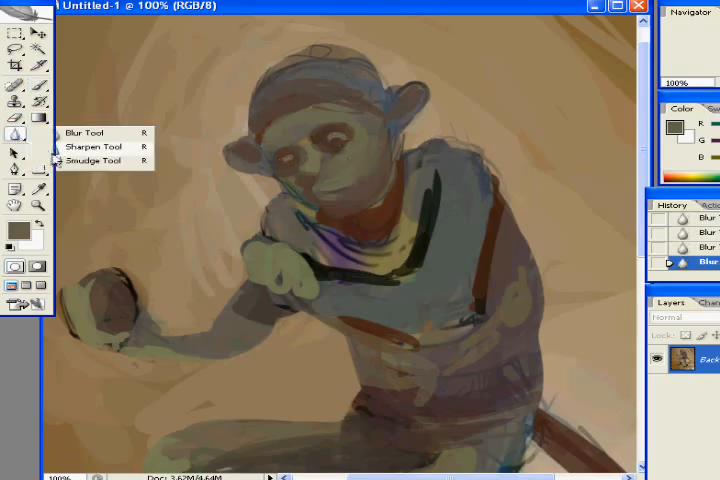
- Smudge-blend the paint on the chest, head, arm and torso
left_click(94, 161)
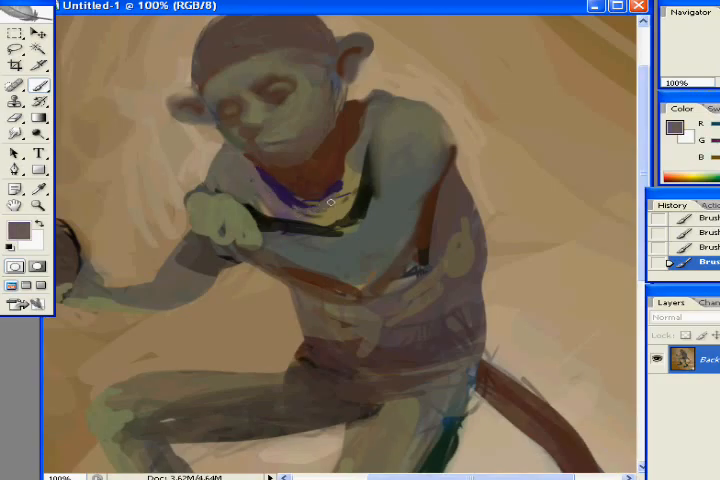
left_click_drag(330, 203, 322, 146)
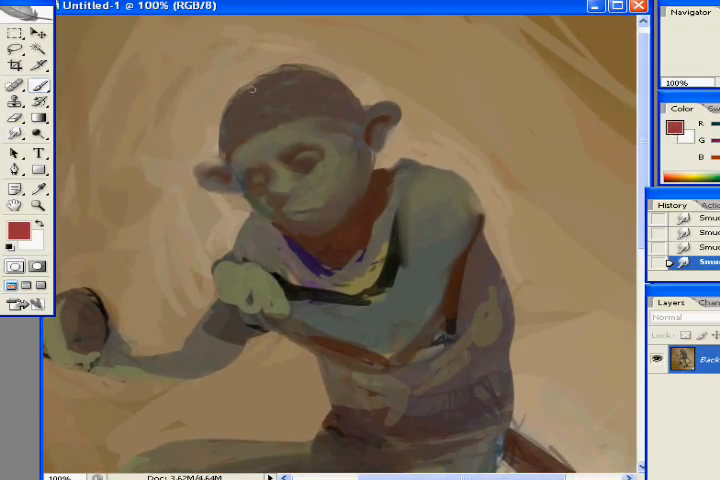
left_click_drag(250, 90, 290, 80)
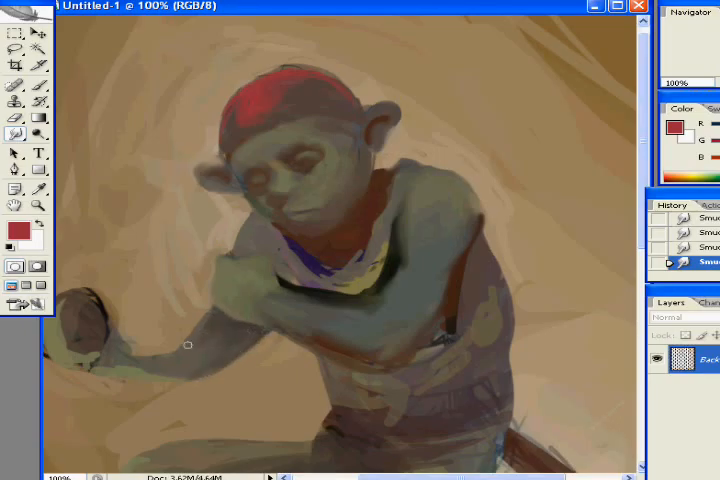
left_click_drag(187, 345, 362, 243)
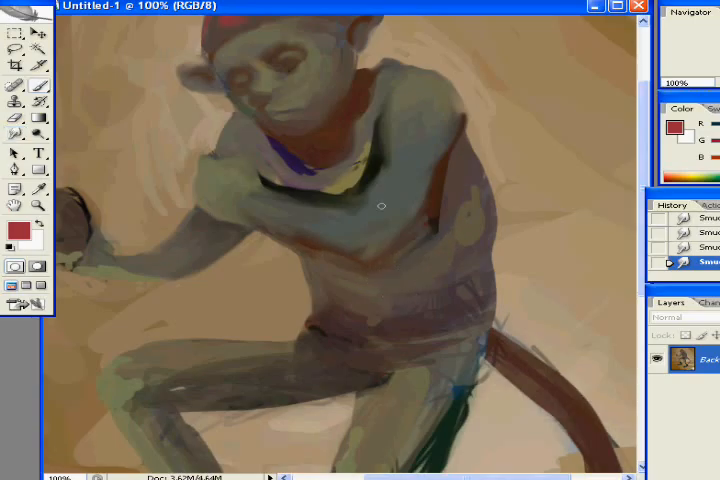
left_click_drag(270, 340, 470, 320)
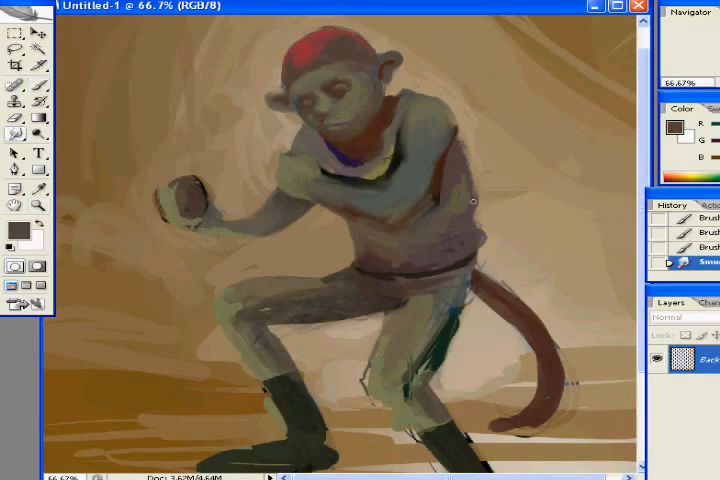
- Pick a new foreground colour and smudge the raised hand into a clenched fist
left_click(17, 232)
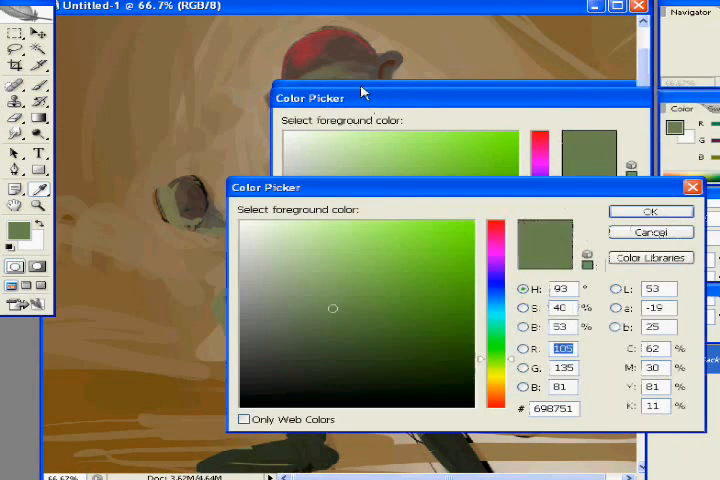
left_click(650, 211)
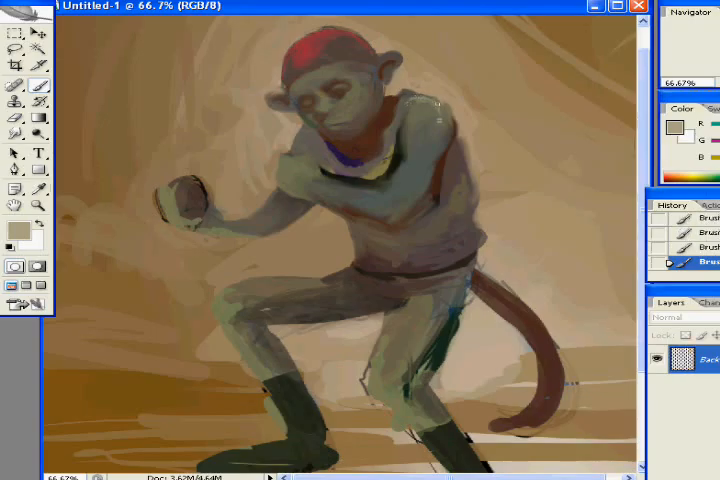
left_click(375, 67)
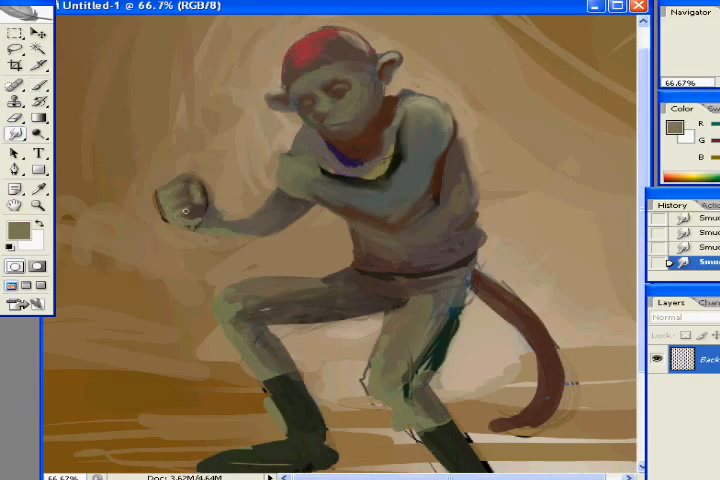
left_click(185, 210)
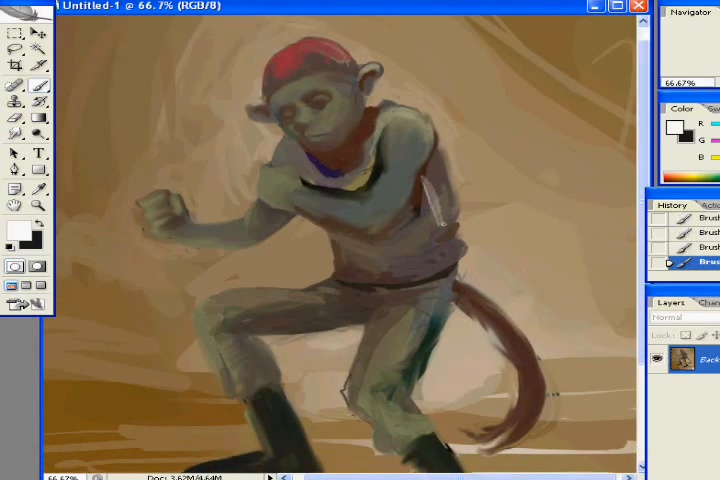
- Paint light stripes down both trouser legs and darken the stripe edges
left_click_drag(420, 180, 400, 380)
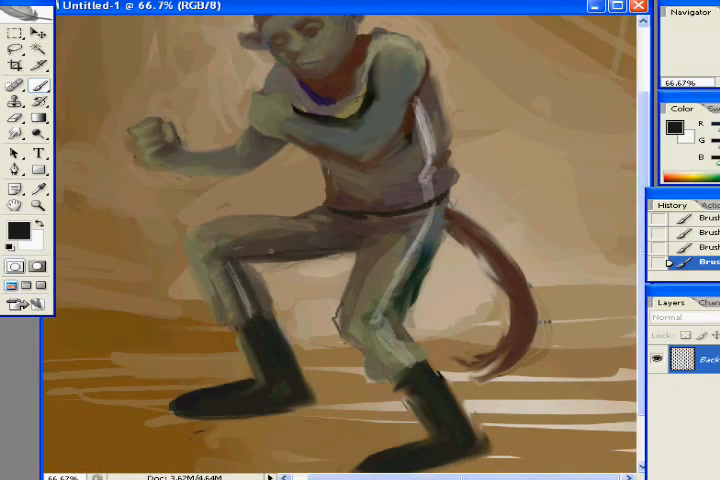
left_click_drag(380, 300, 400, 345)
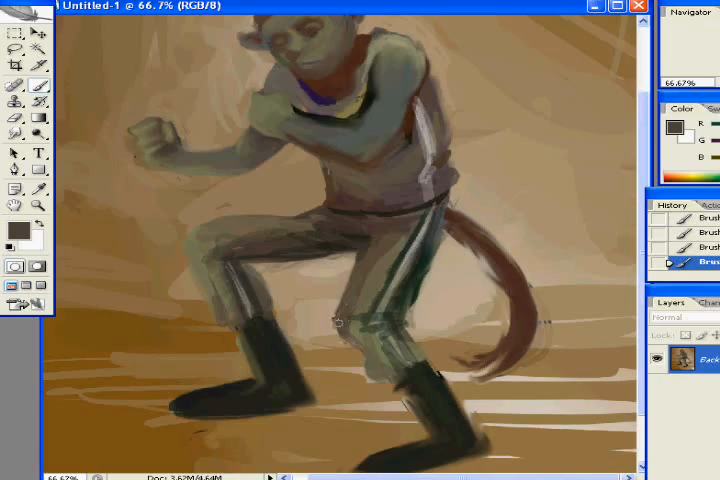
left_click_drag(338, 323, 410, 338)
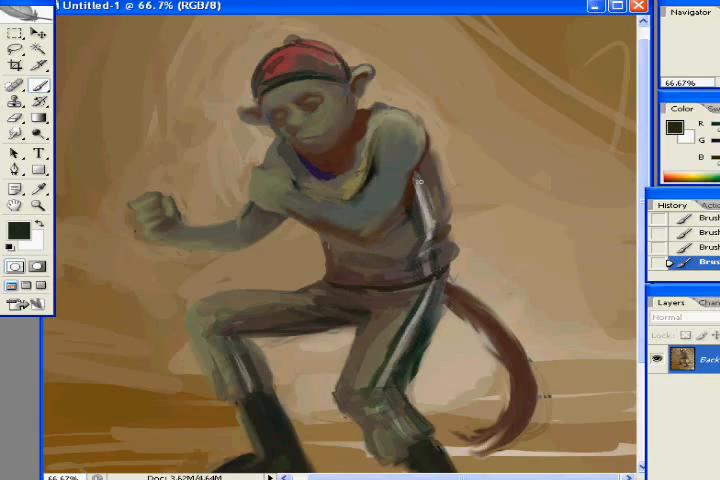
- Zoom in on the monkey's head and torso
left_click(16, 232)
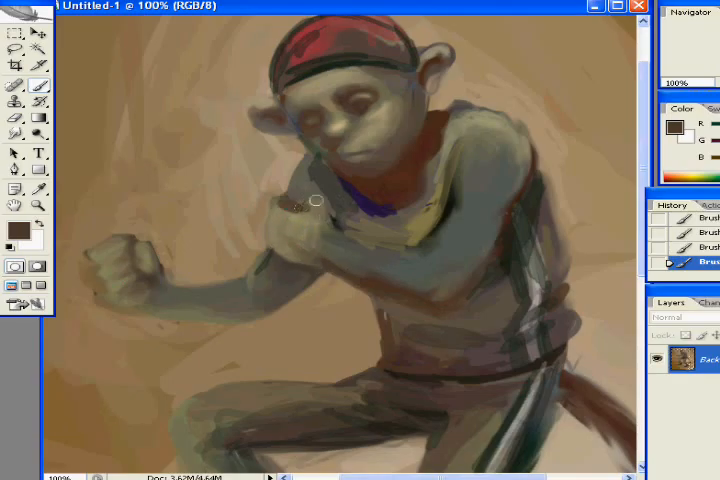
- Paint details on the monkey's turtleneck collar area
left_click_drag(315, 200, 258, 238)
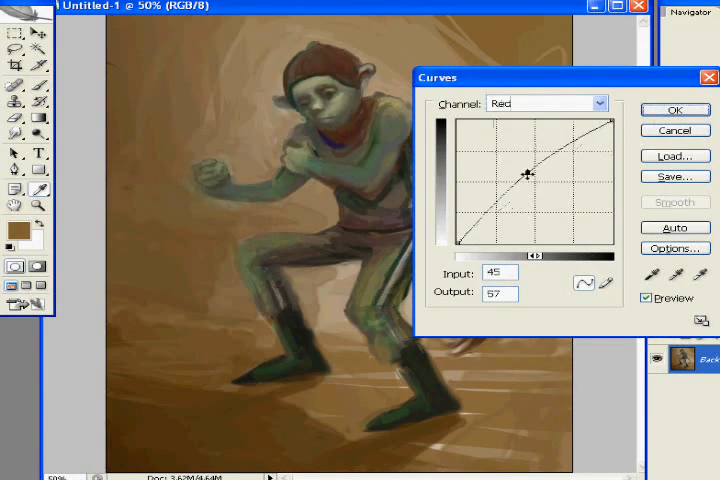
- Adjust the Red curve, then switch to the Green channel curve
left_click(545, 103)
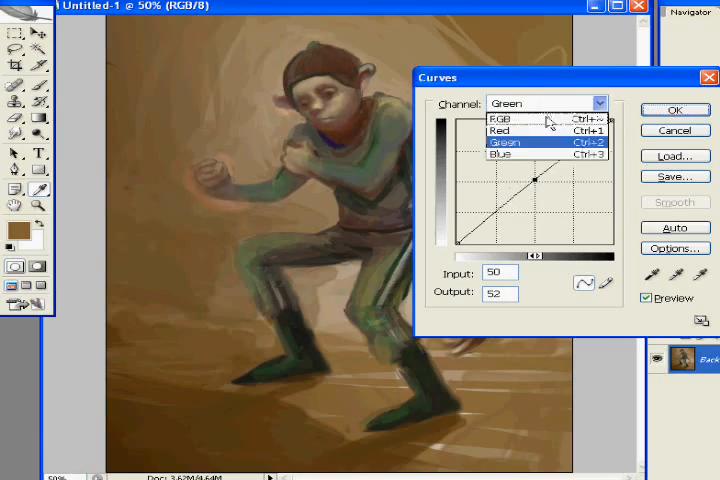
left_click(674, 110)
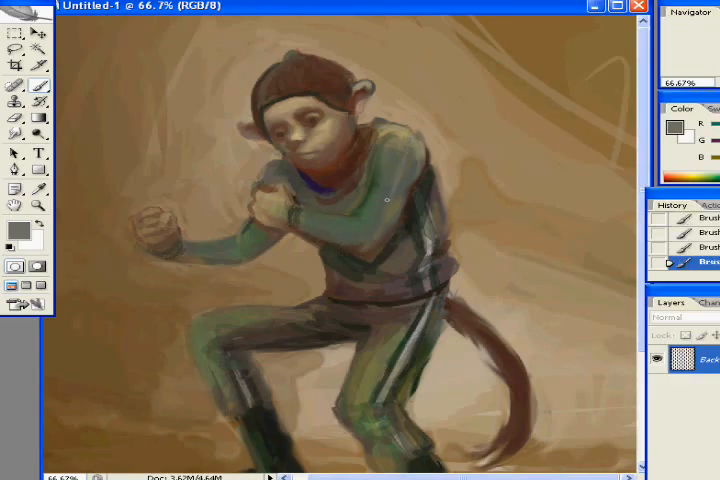
- Paint highlights on the uniform and apply a slight Gaussian blur to the lower edge
left_click_drag(390, 197, 250, 253)
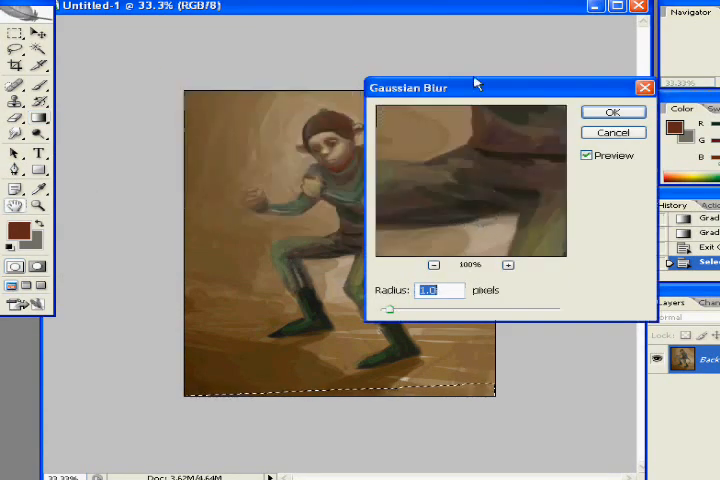
left_click(613, 111)
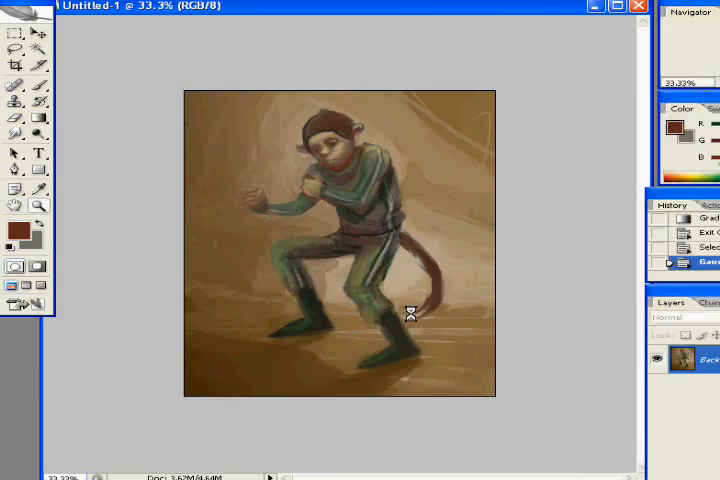